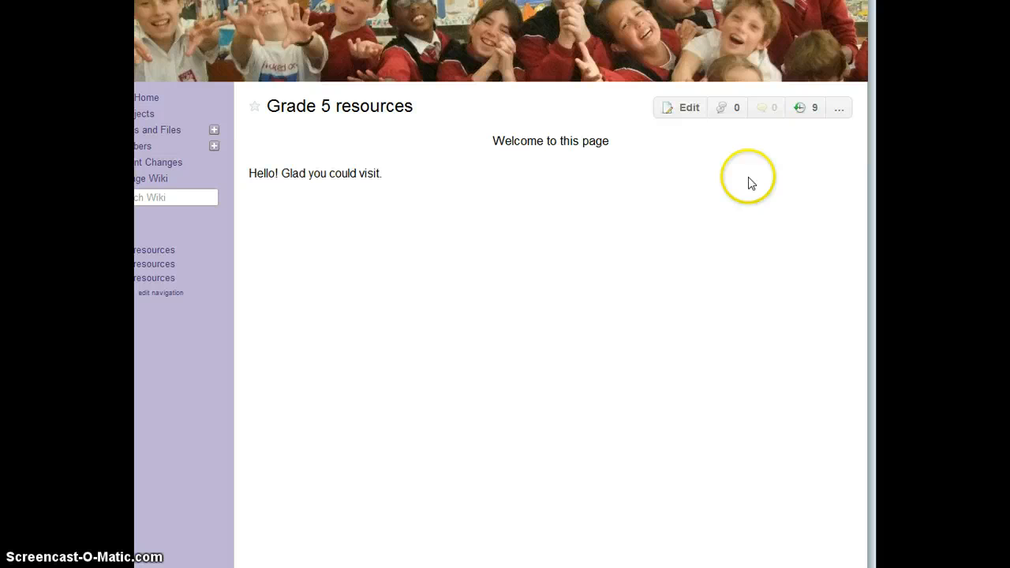
mouse_move(700, 220)
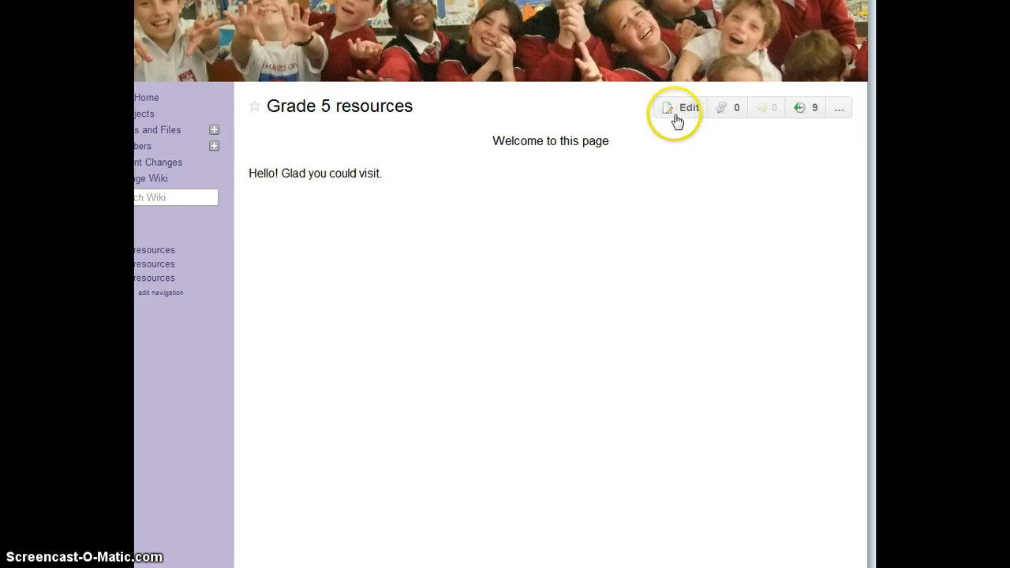
mouse_move(687, 111)
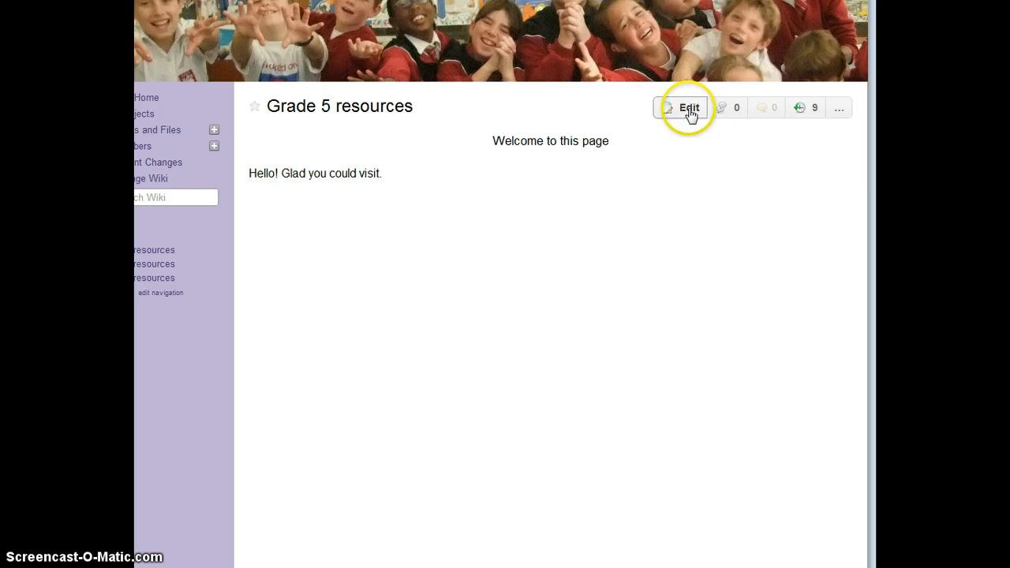
- Open the Grade 5 resources page for editing and place the cursor below the greeting
click(686, 107)
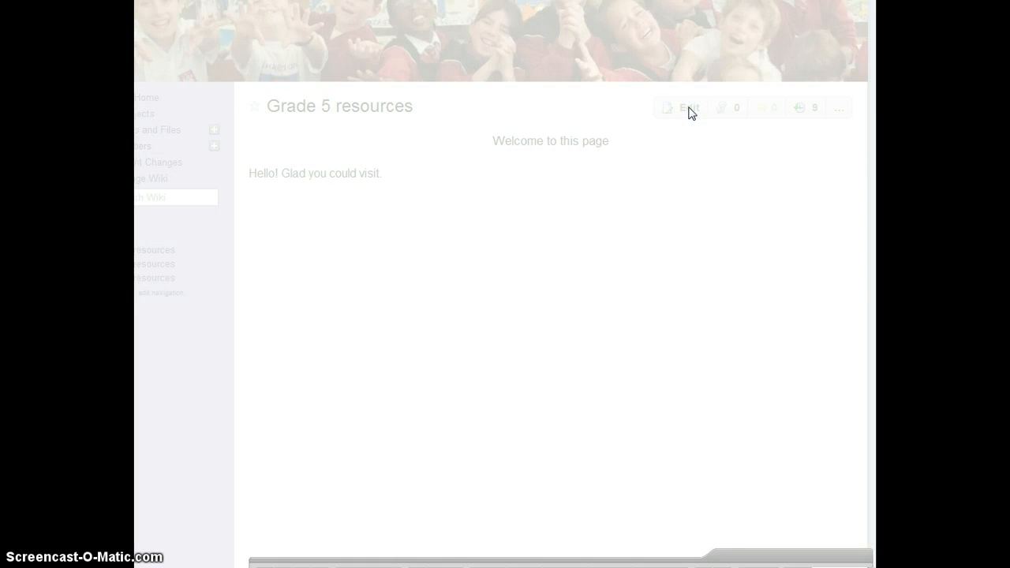
click(683, 108)
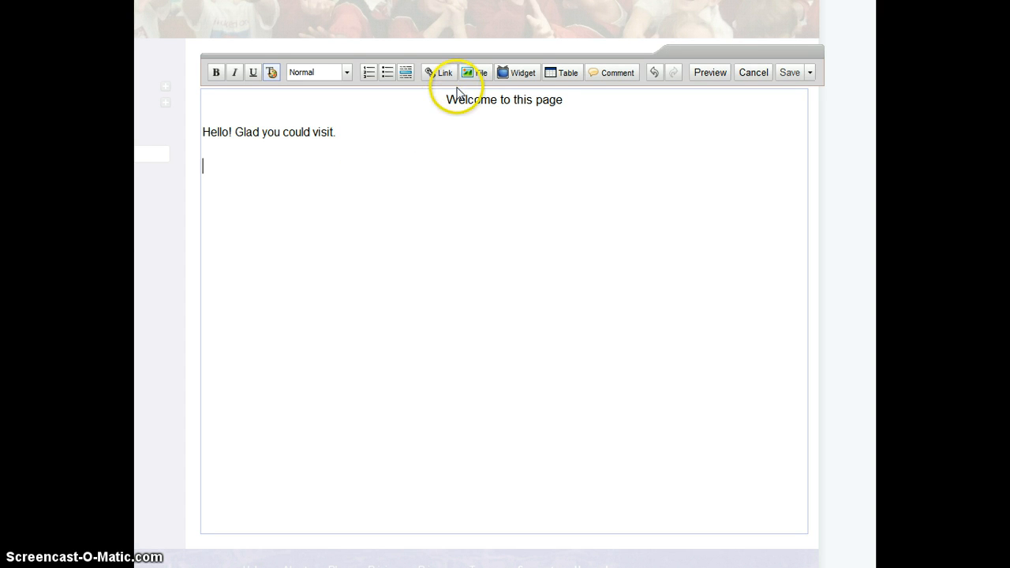
mouse_move(561, 72)
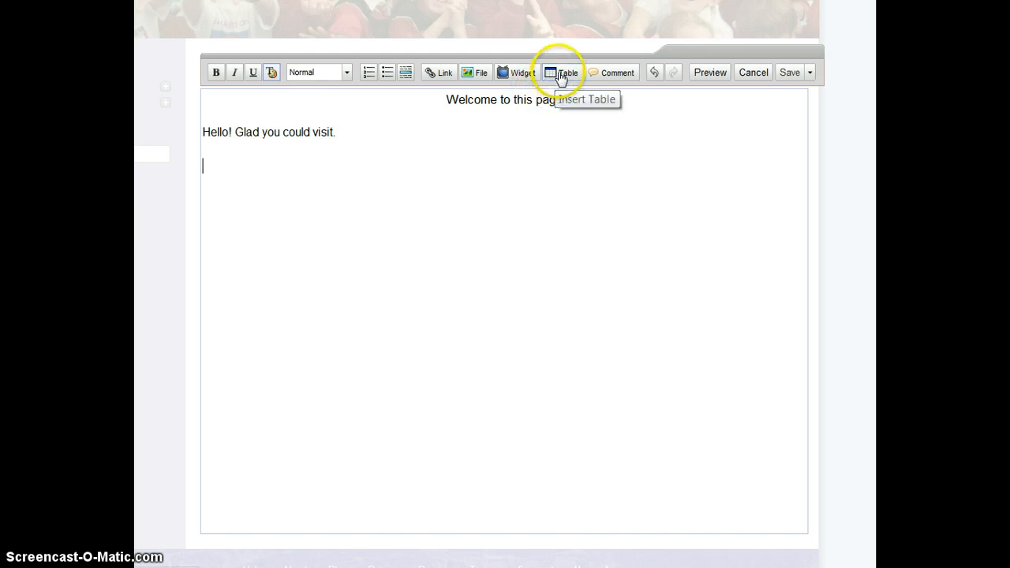
- Insert a table with 3 columns and 2 rows below the greeting
click(561, 71)
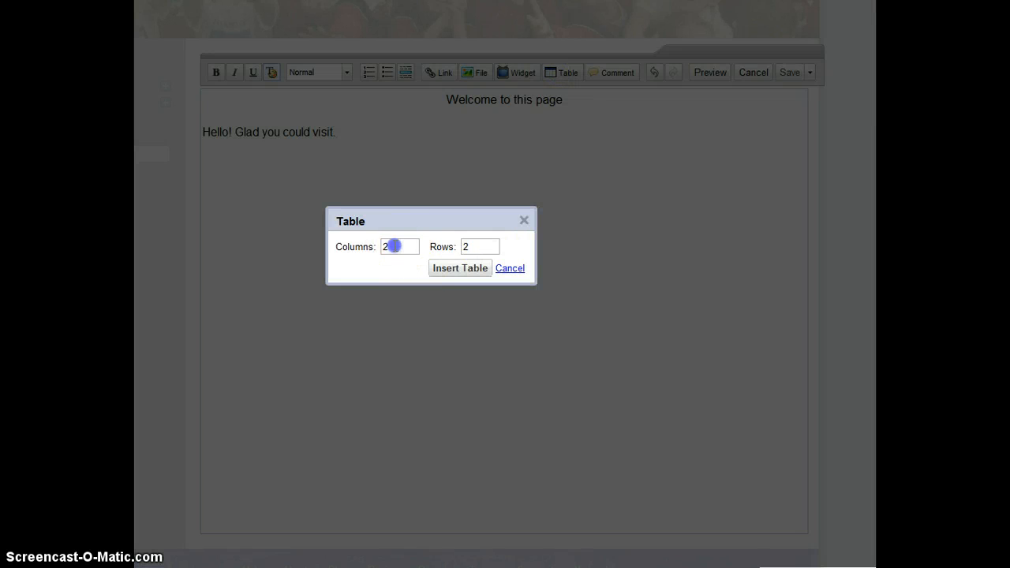
text(3)
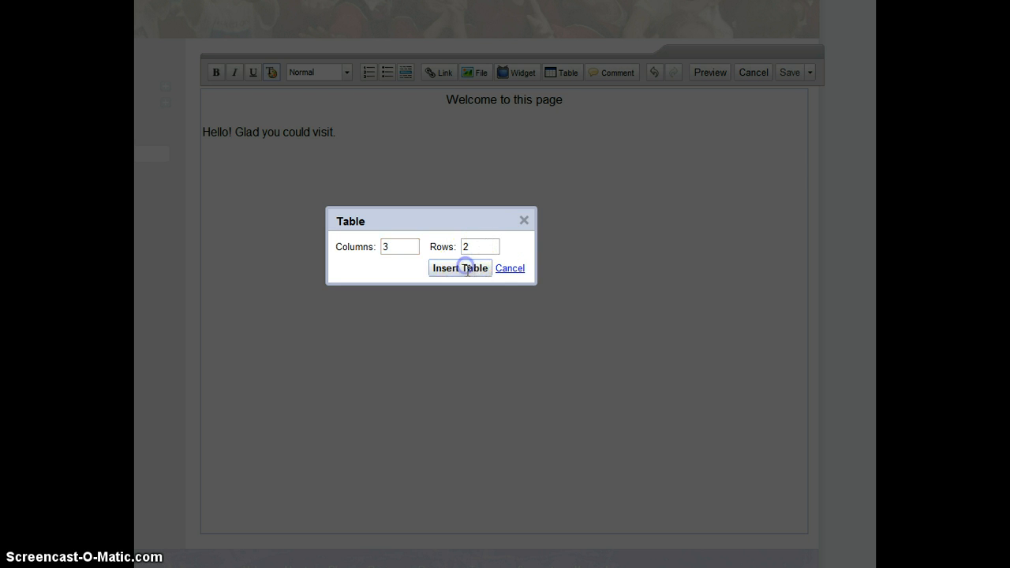
click(460, 267)
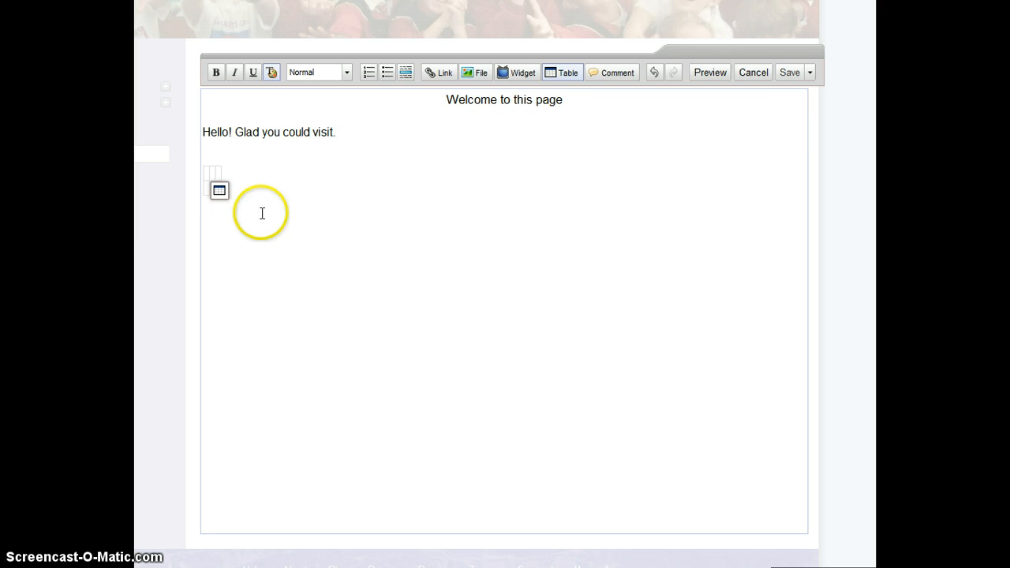
mouse_move(210, 174)
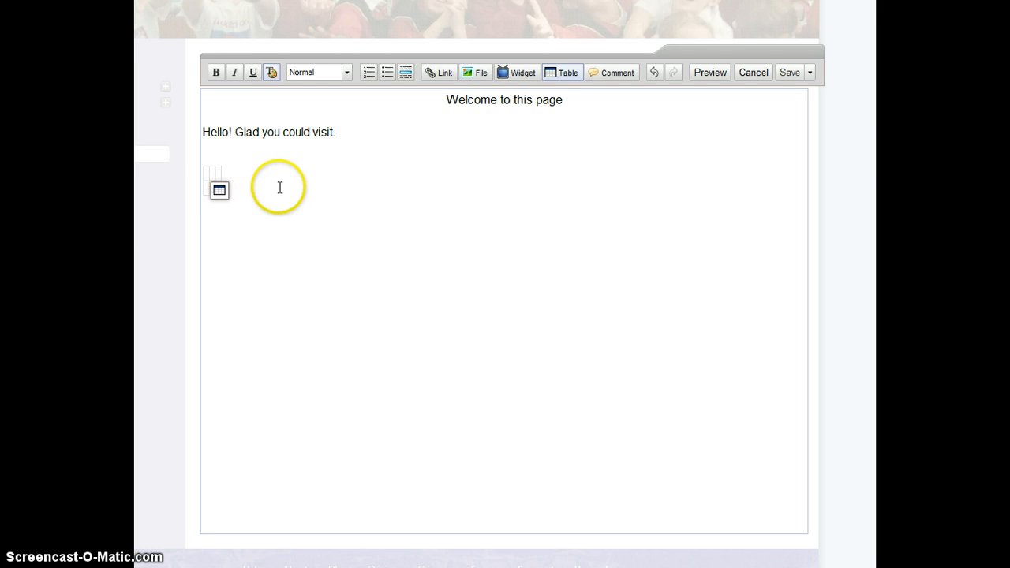
mouse_move(396, 202)
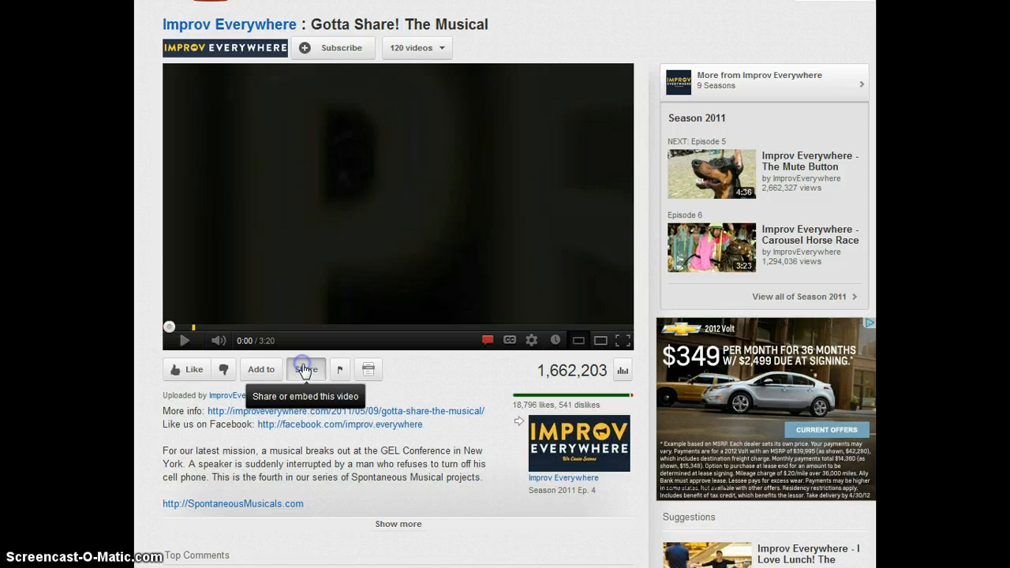
- Show the embed code for 'Gotta Share! The Musical' and edit its width from 560
click(306, 369)
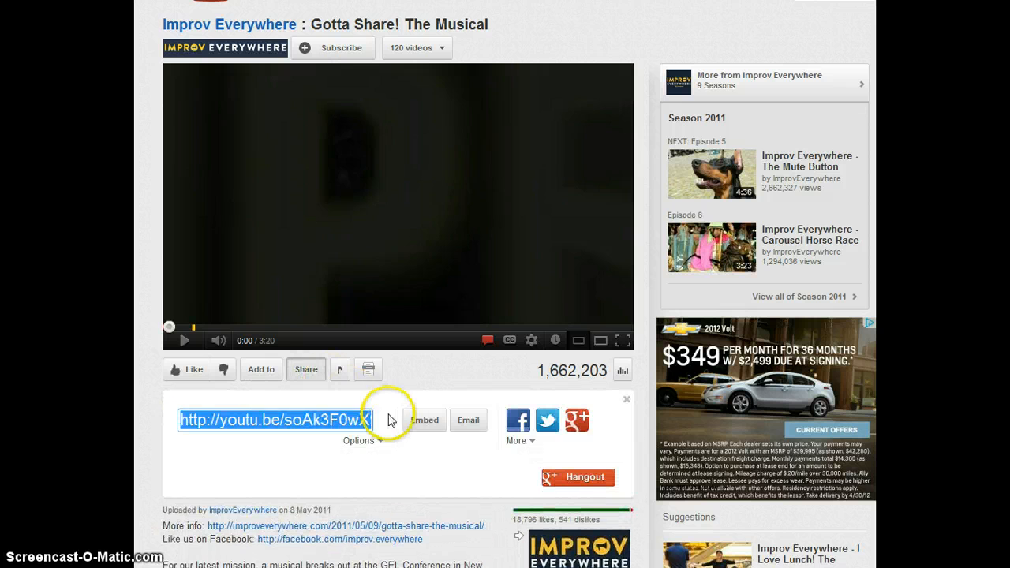
click(423, 420)
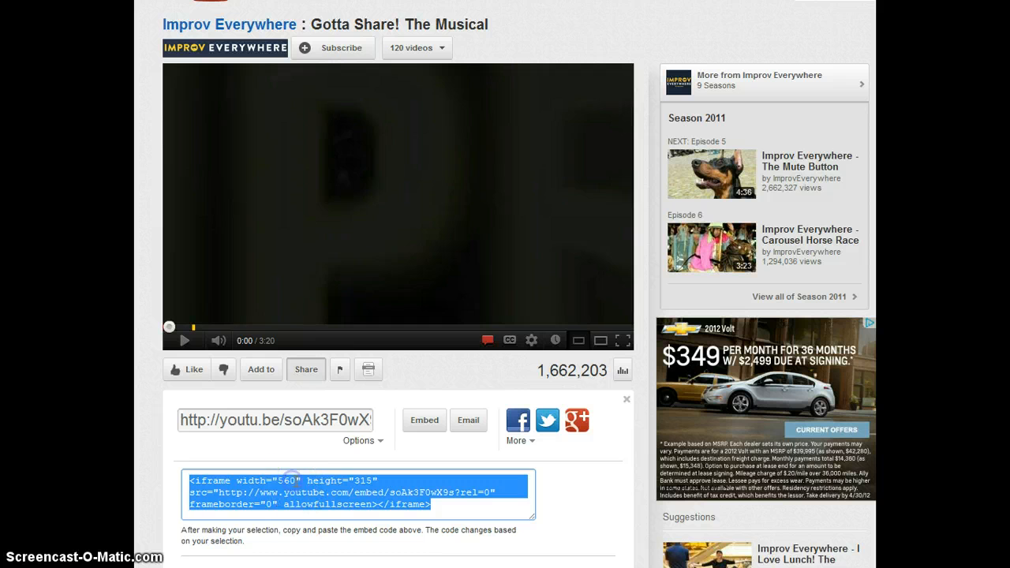
click(298, 481)
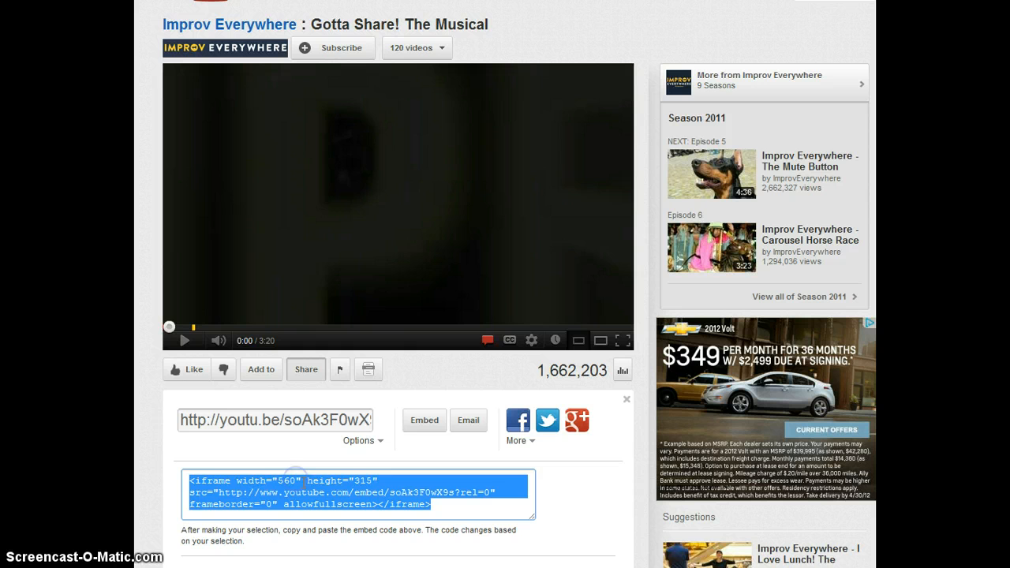
click(284, 492)
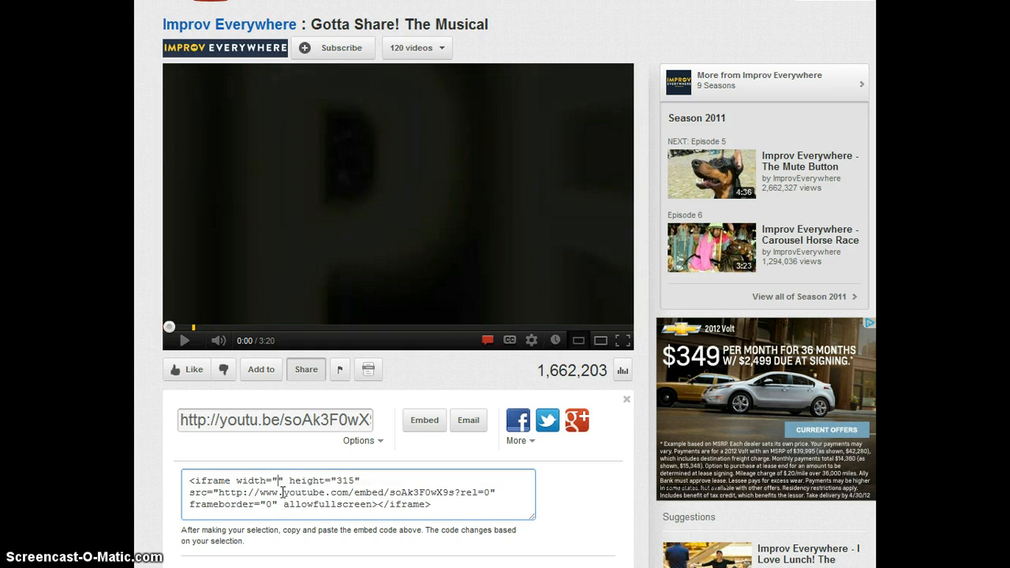
text(42)
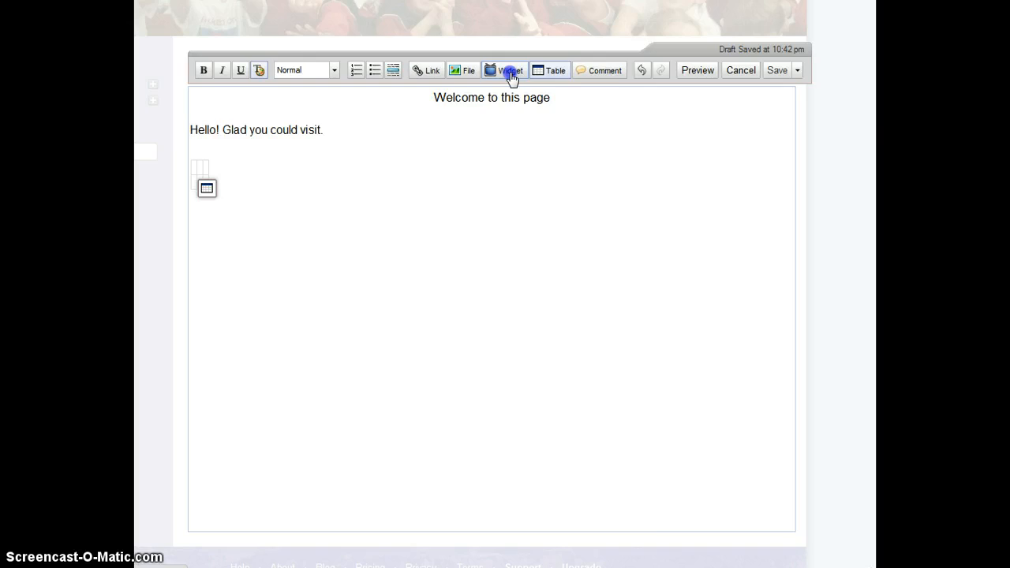
- Embed the first YouTube video (420x315 iframe) as an Other HTML widget in the table
click(509, 71)
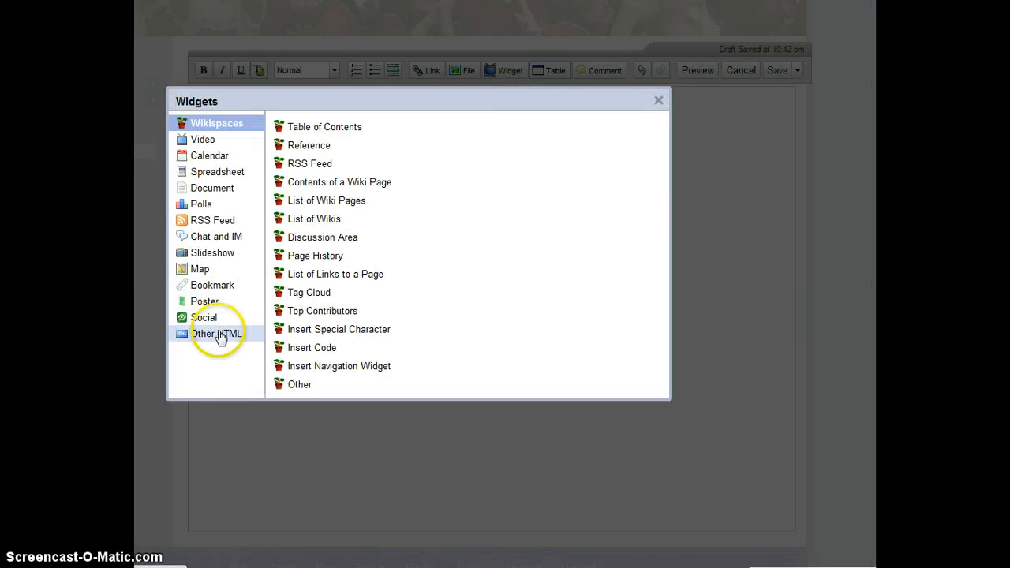
click(218, 332)
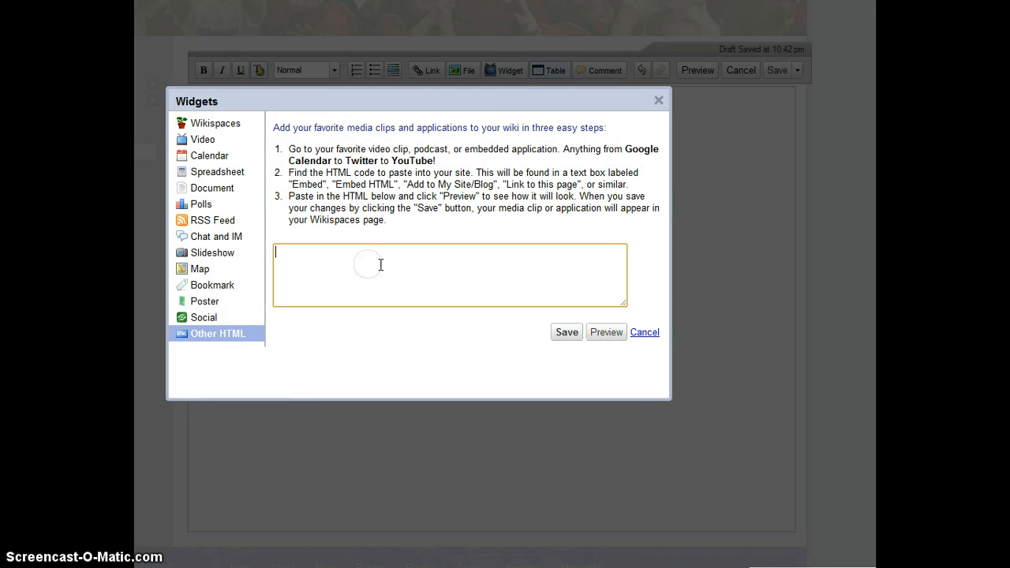
text(<iframe width="420" height="315" src="http://www.youtube.com/embed/soAk3F0wX9s?rel=0" frameborder="0" allowfullscreen></iframe>)
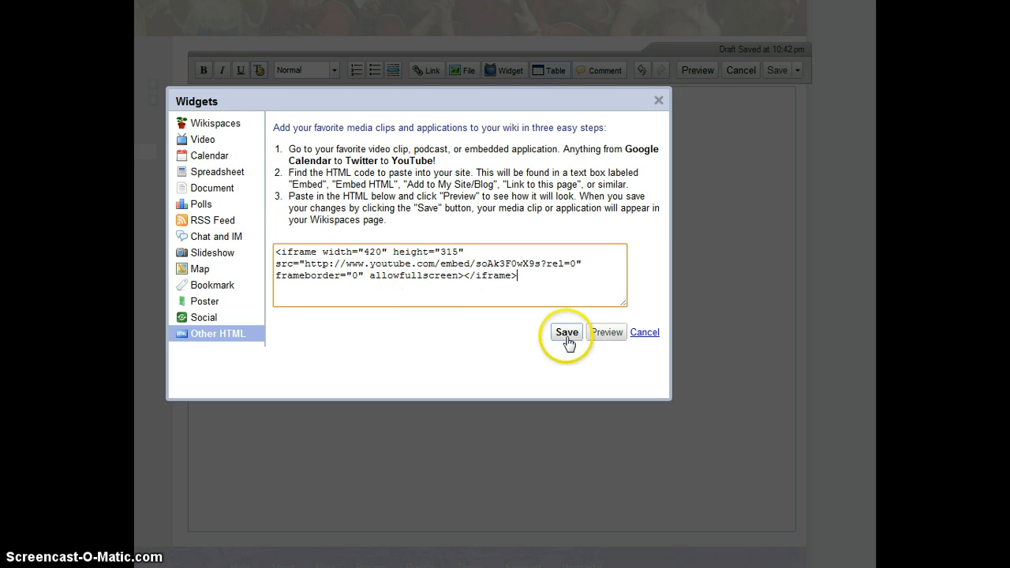
click(566, 331)
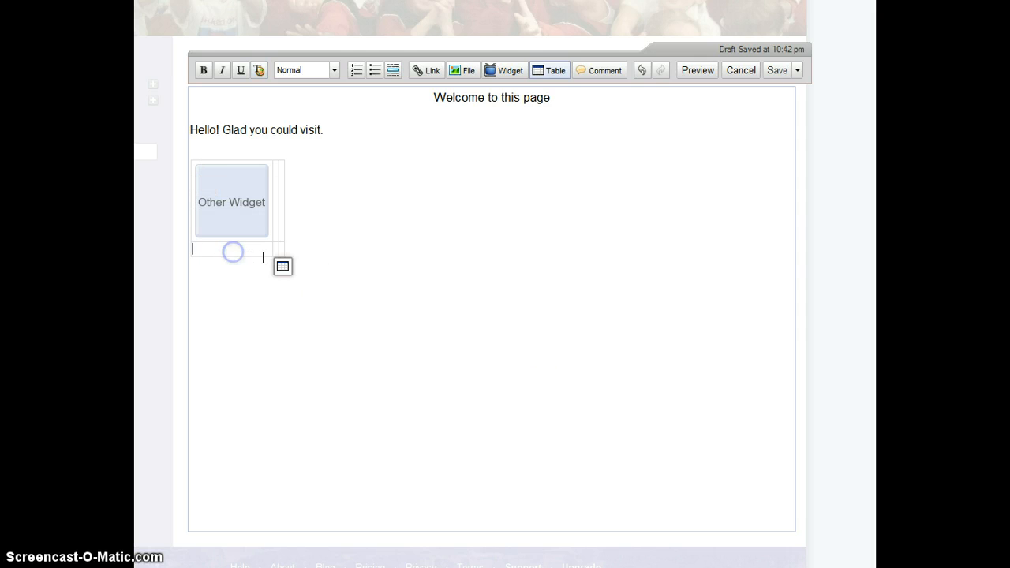
- Caption it 'This is my favourite social media video depicting the age in which we live.'
text(This is my)
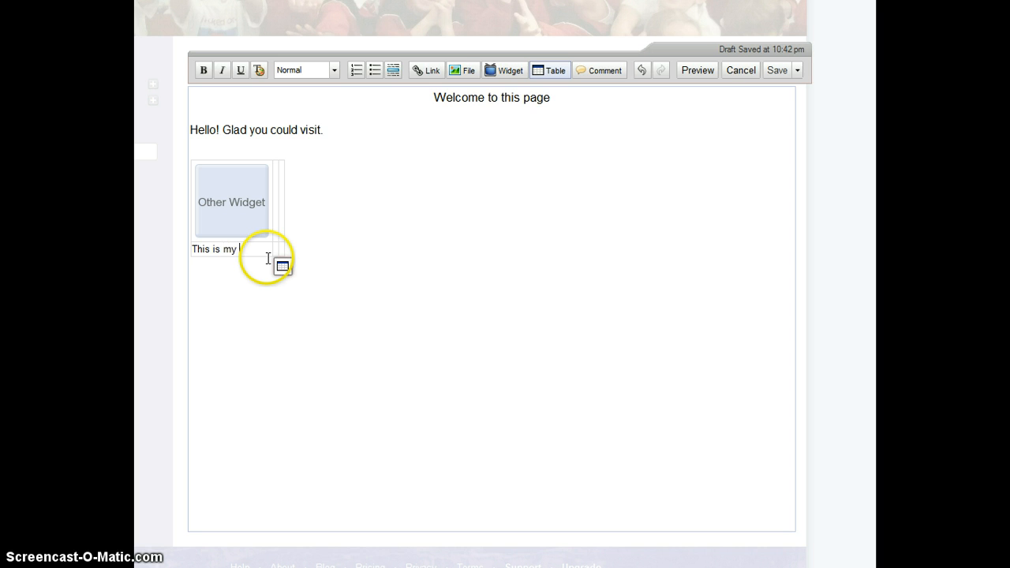
text(favourite so)
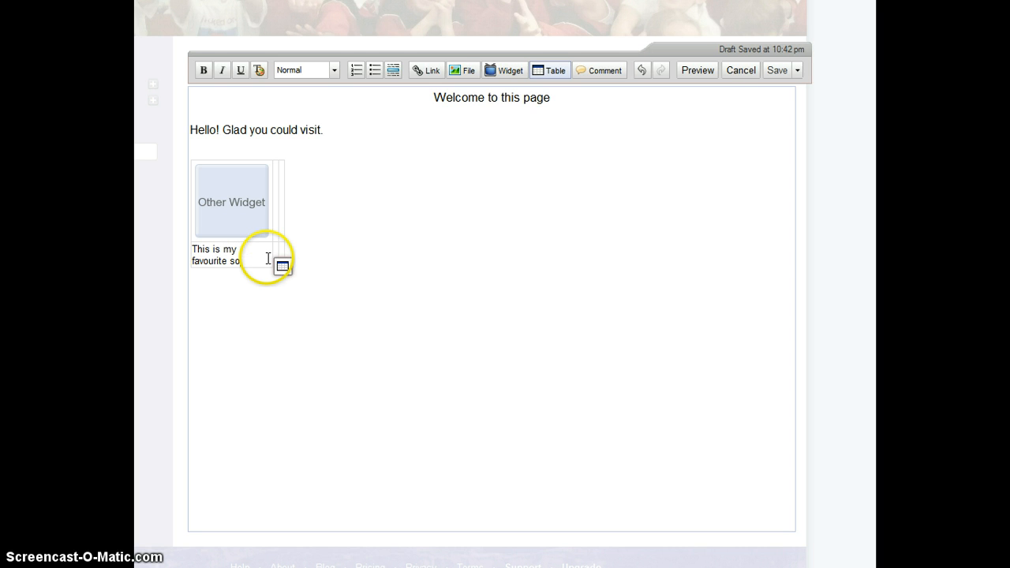
text(social media)
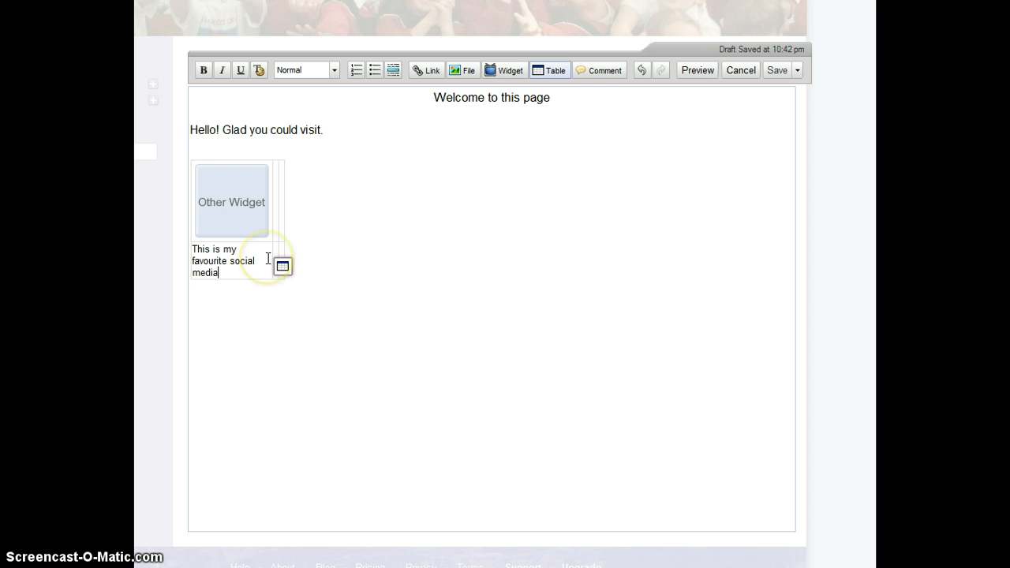
text(vieo)
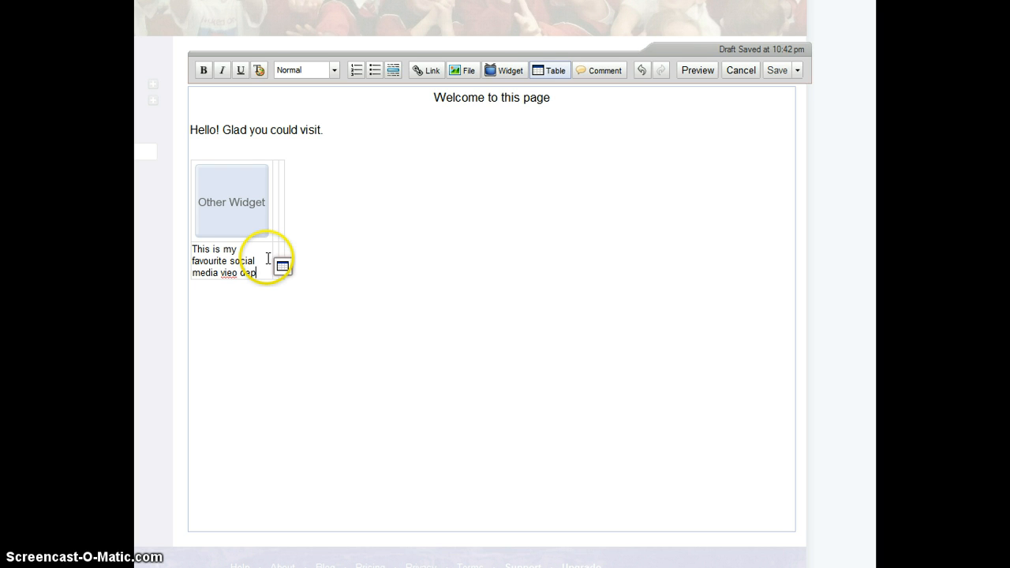
text(depicting)
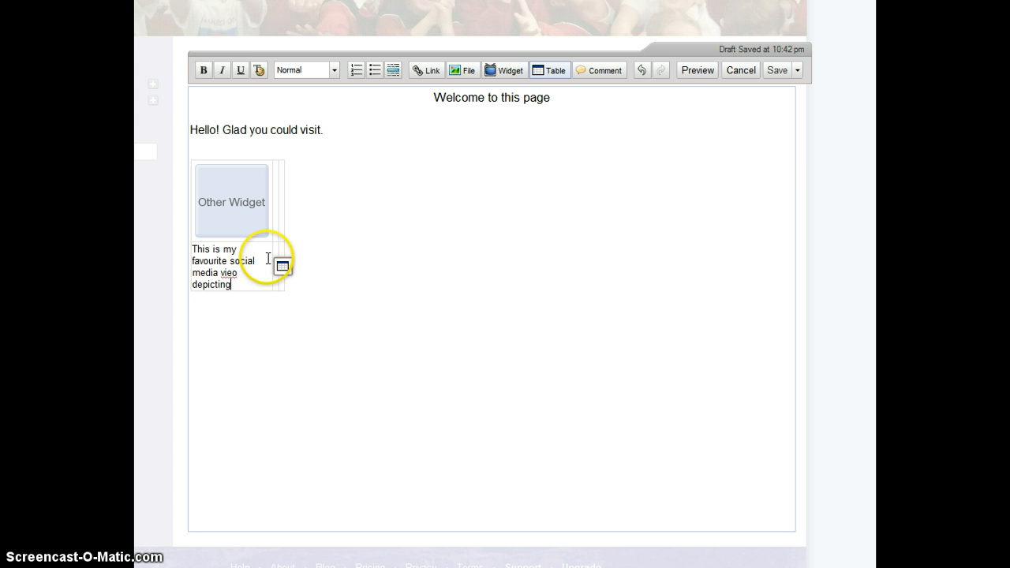
text(the age in which we live)
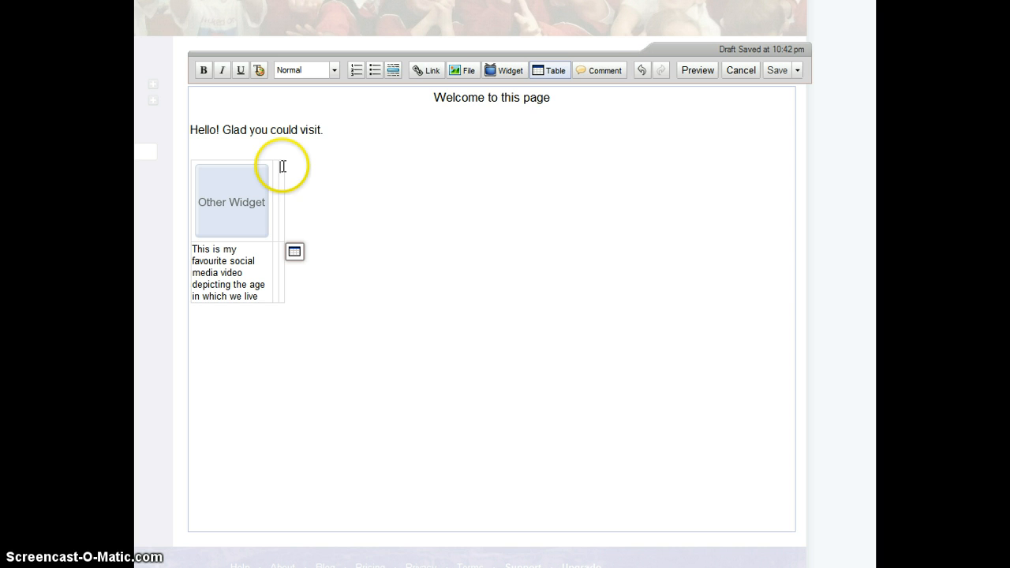
click(283, 165)
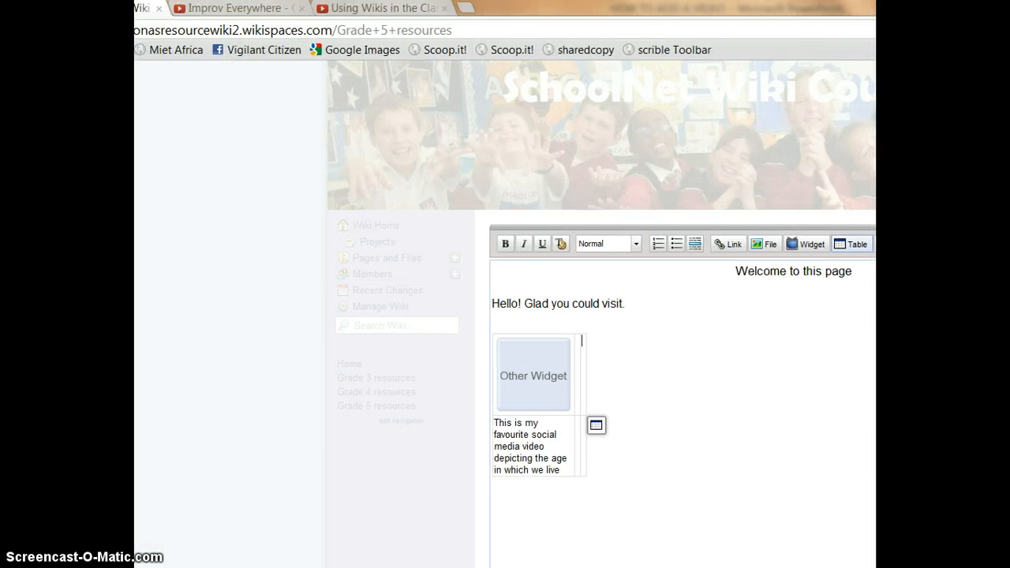
- Bring up the embed code for the 'Using Wikis in the Classroom' video
click(381, 8)
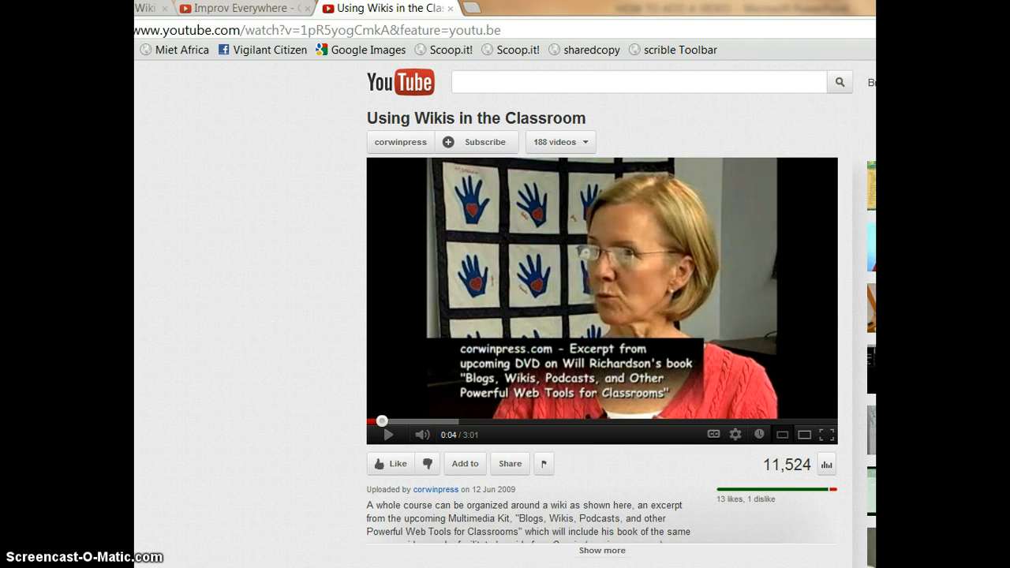
scroll(down, 3)
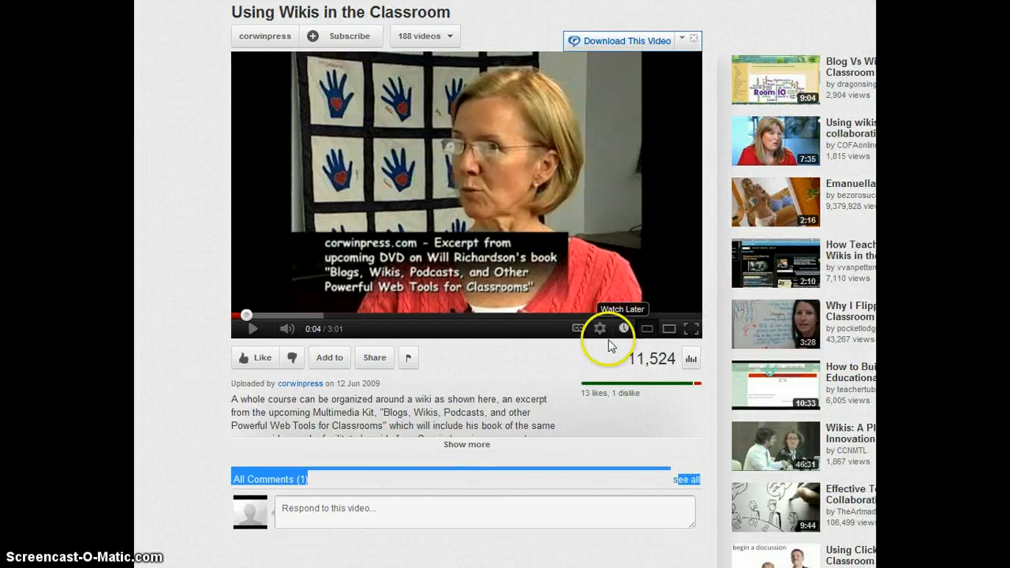
click(374, 357)
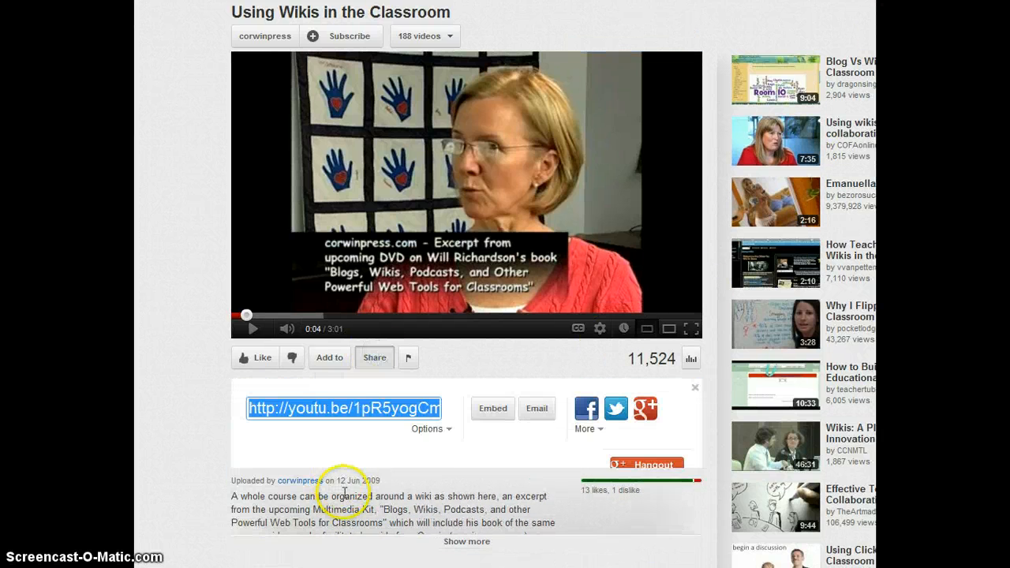
click(493, 409)
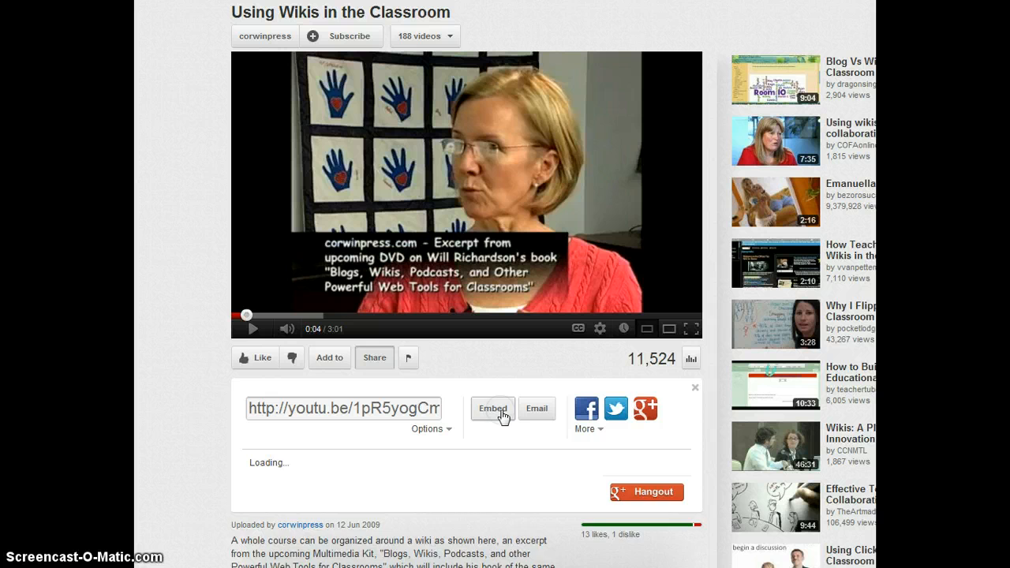
click(492, 408)
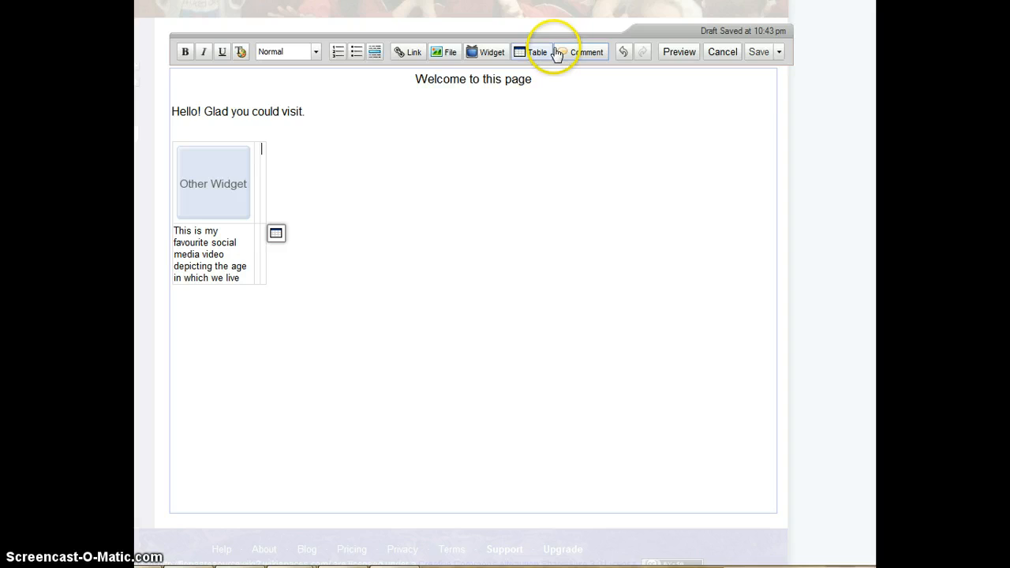
- Embed the 'Using Wikis in the Classroom' iframe as an Other HTML widget beside the first
click(485, 52)
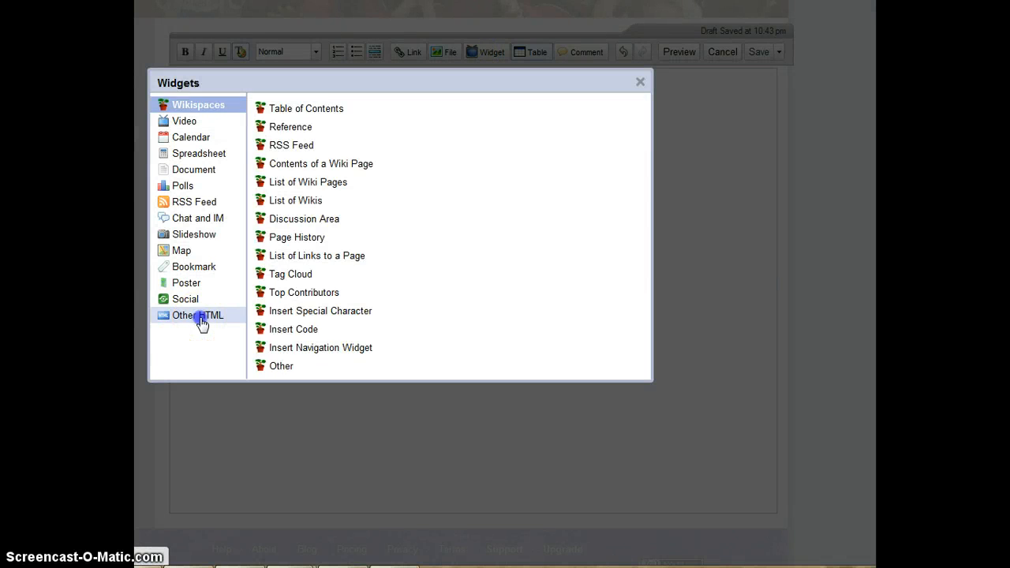
click(198, 315)
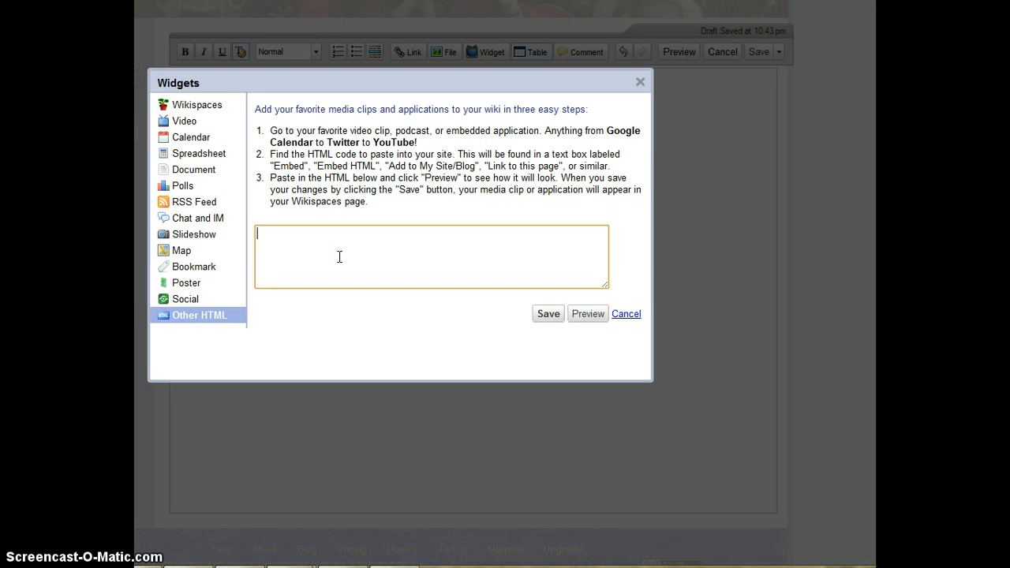
text(<iframe width="420" height="315" src="http://www.youtube.com/embed/1pR5yogCmkA?rel=0" frameborder="0" allowfullscreen></iframe>)
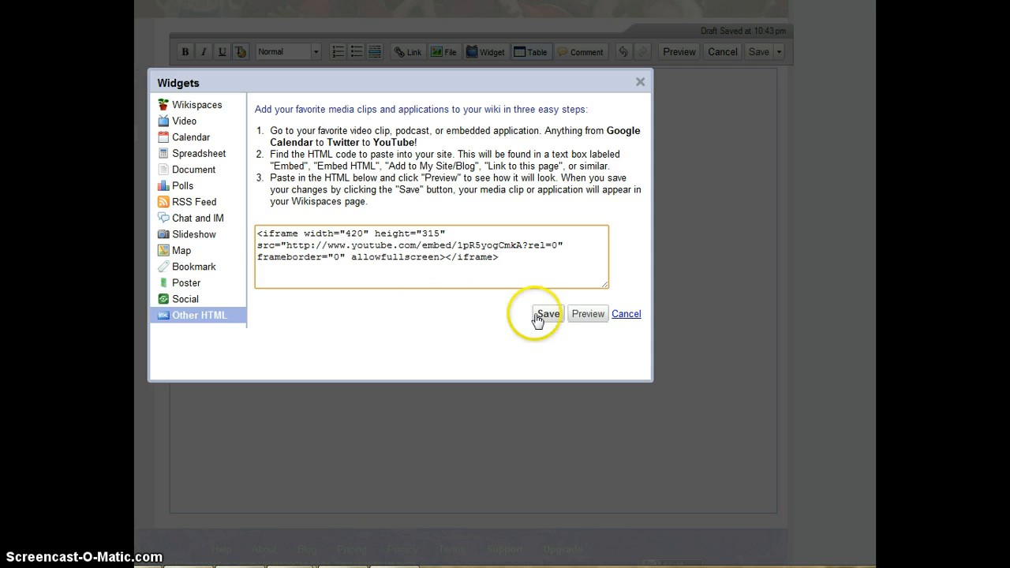
click(546, 313)
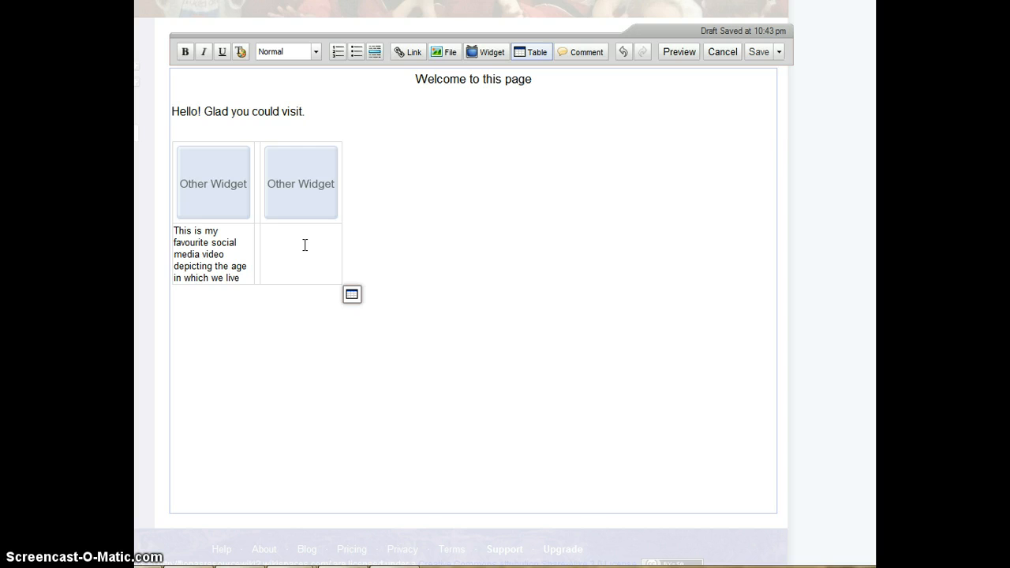
- Caption it 'This video gives valuable insight into using wikis in the classroom.'
text(This)
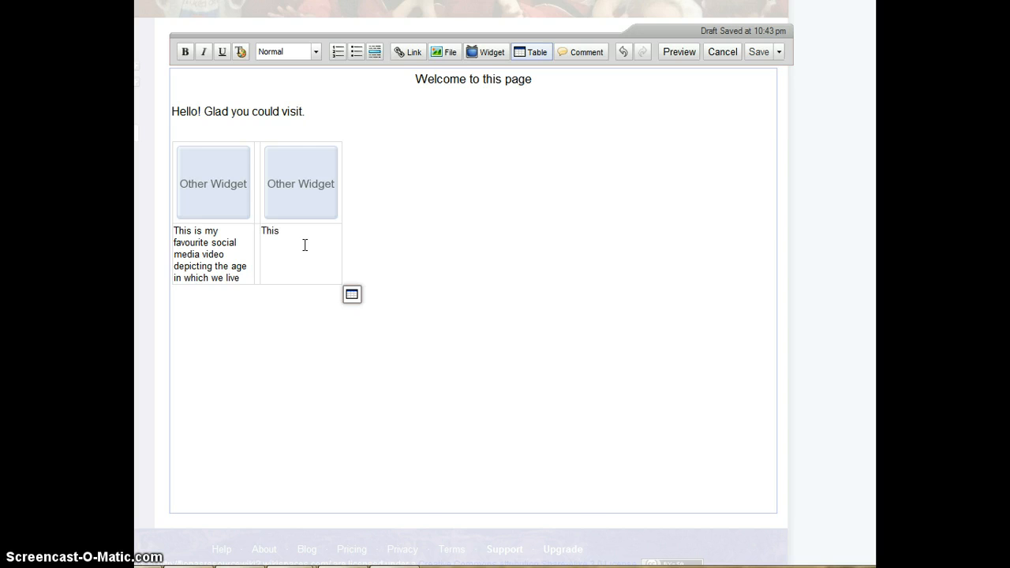
text(video)
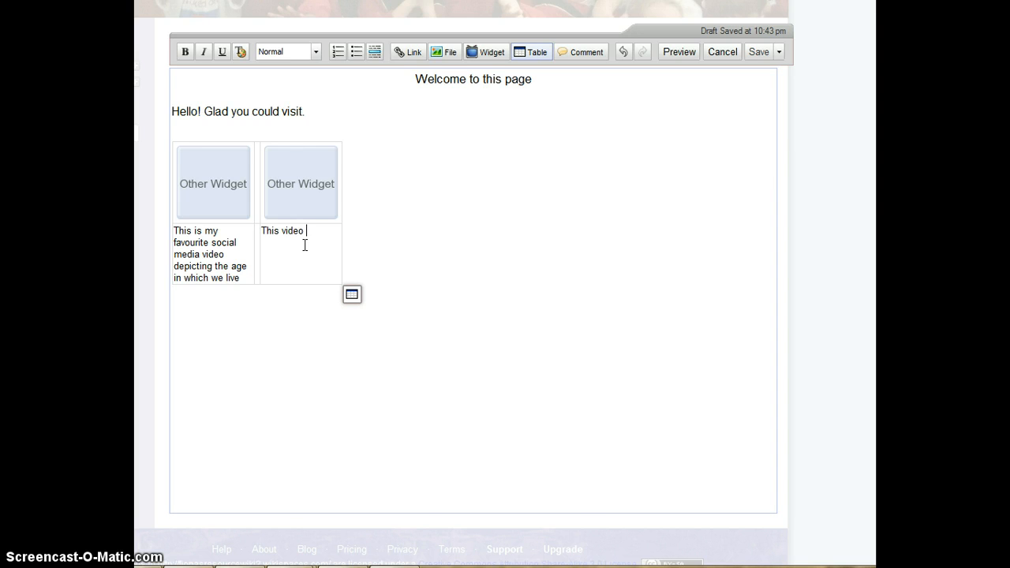
text(gives valuable i)
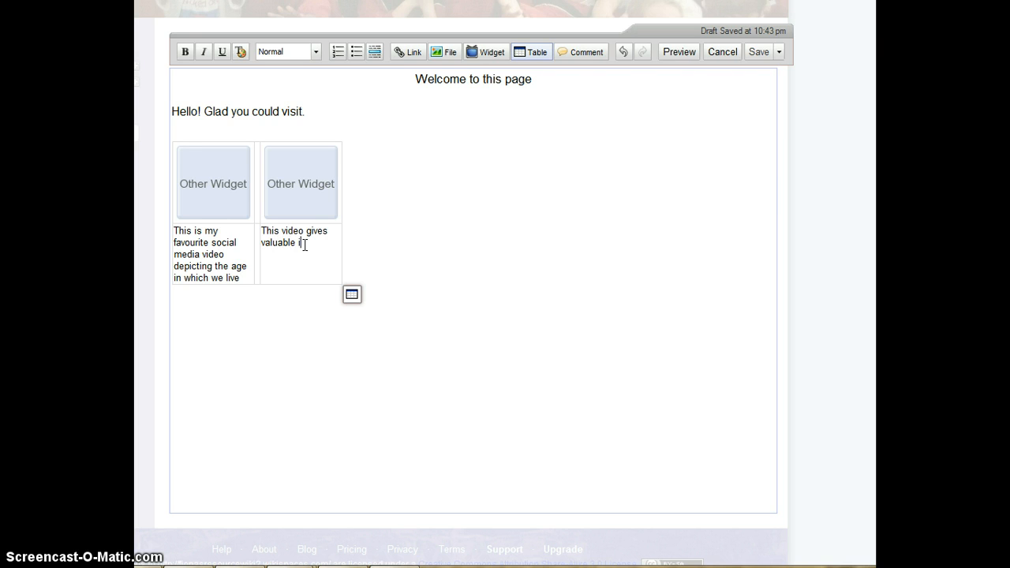
text(sight into)
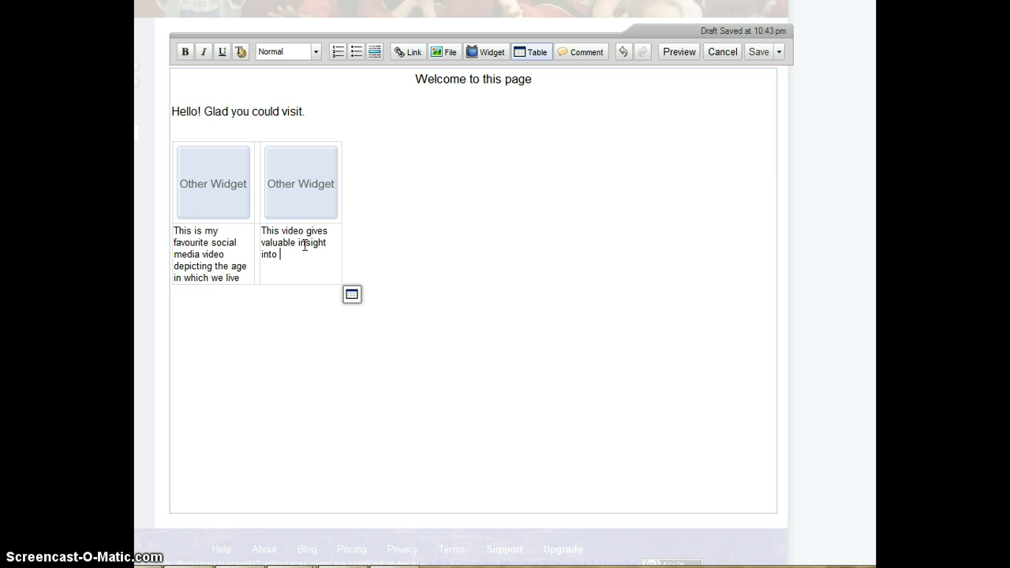
text(using wikis in the class)
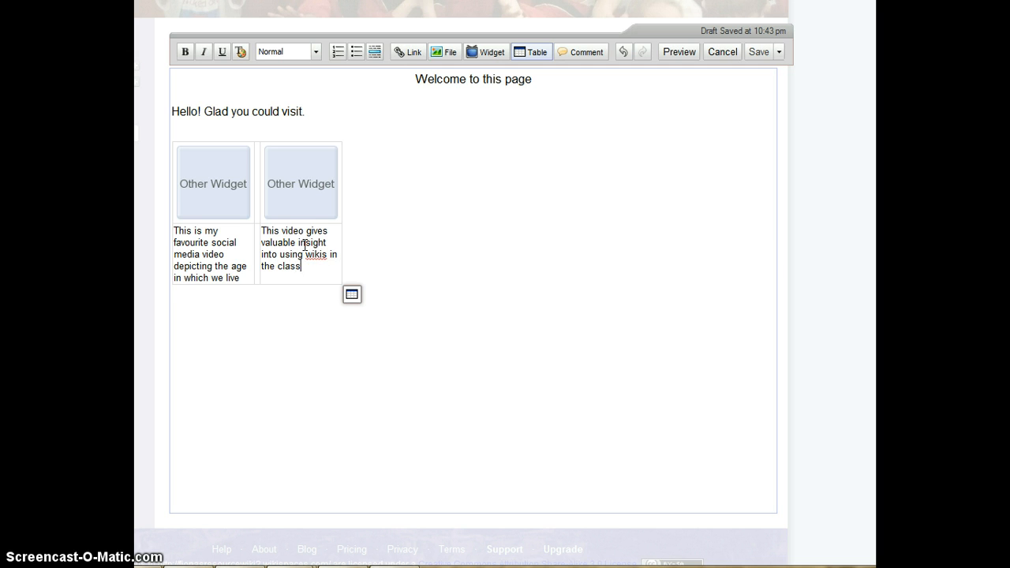
text(room)
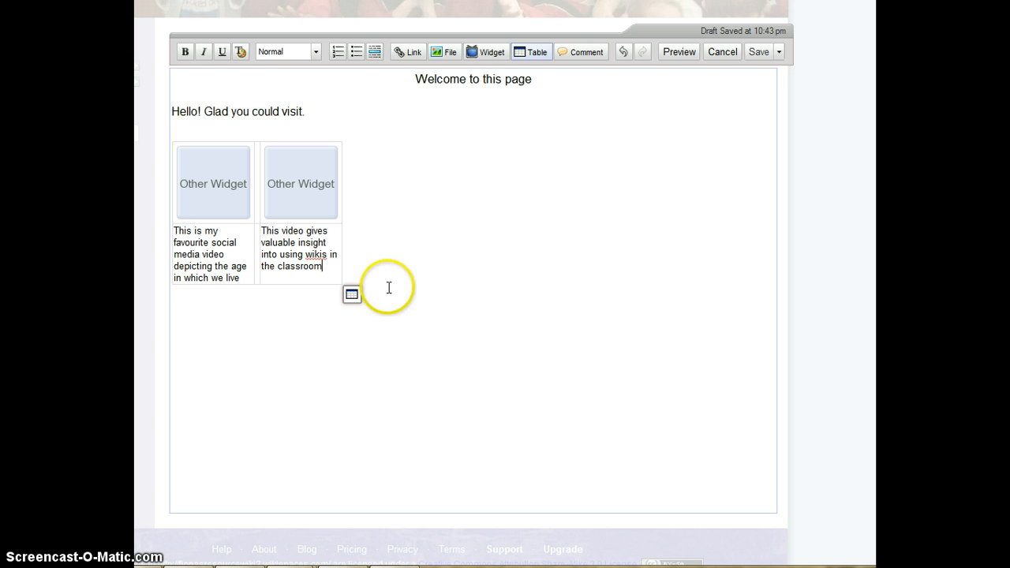